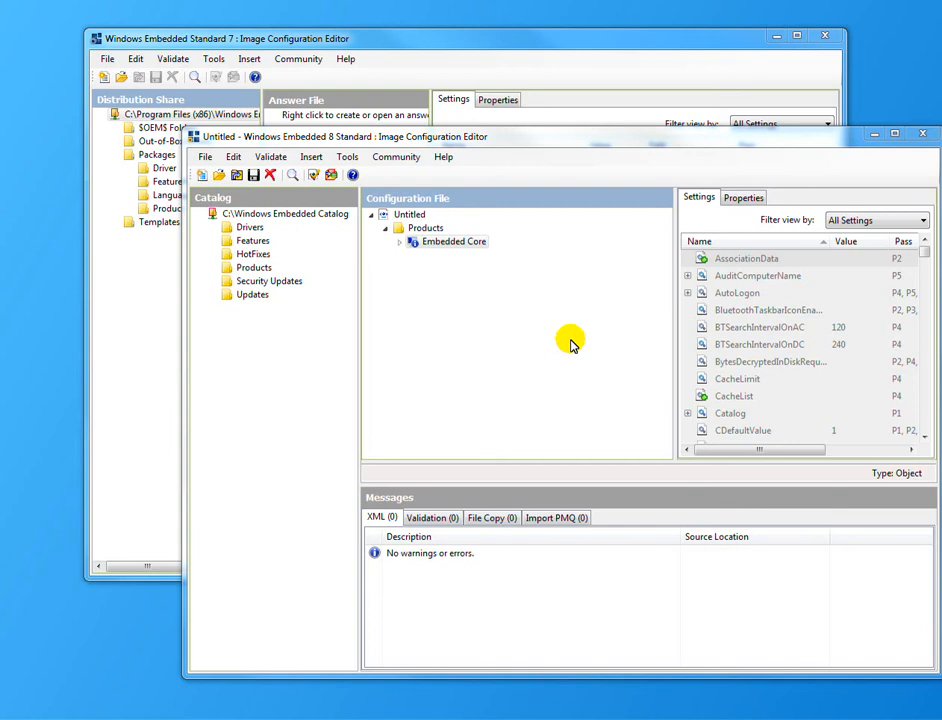
pyautogui.moveTo(456, 300)
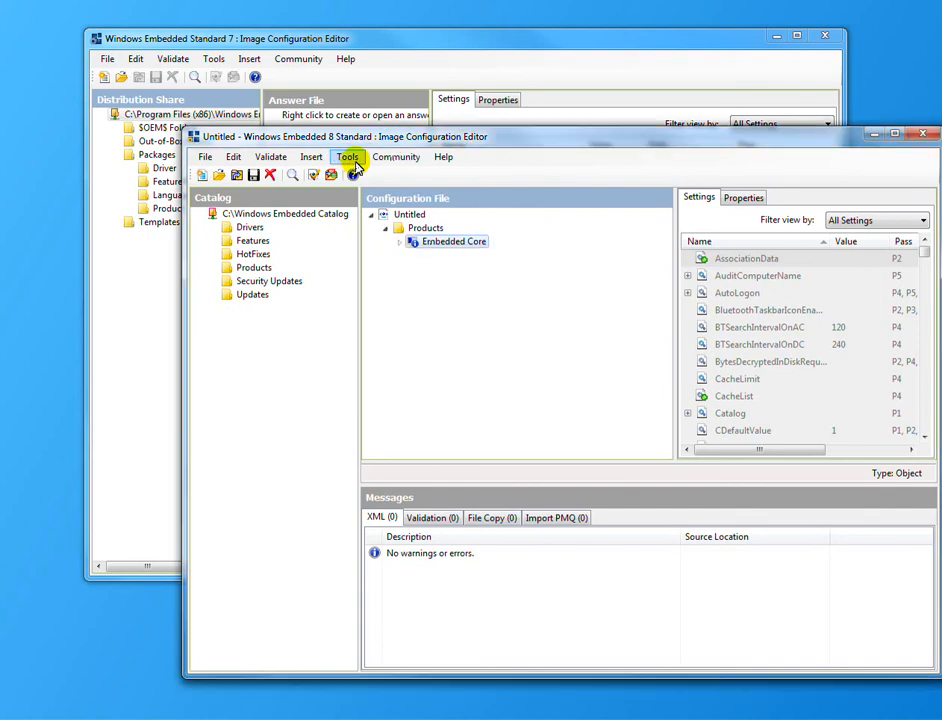
# Start Create IBW Image with full Catalog from the WES 8 editor's Tools > Create Media menu
pyautogui.click(348, 156)
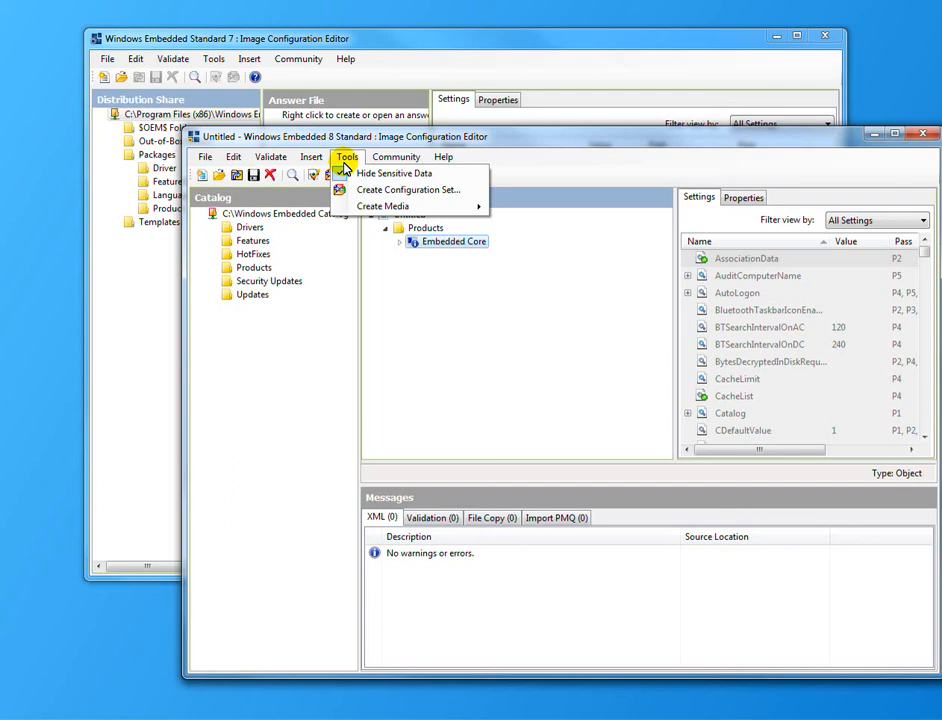
pyautogui.moveTo(384, 206)
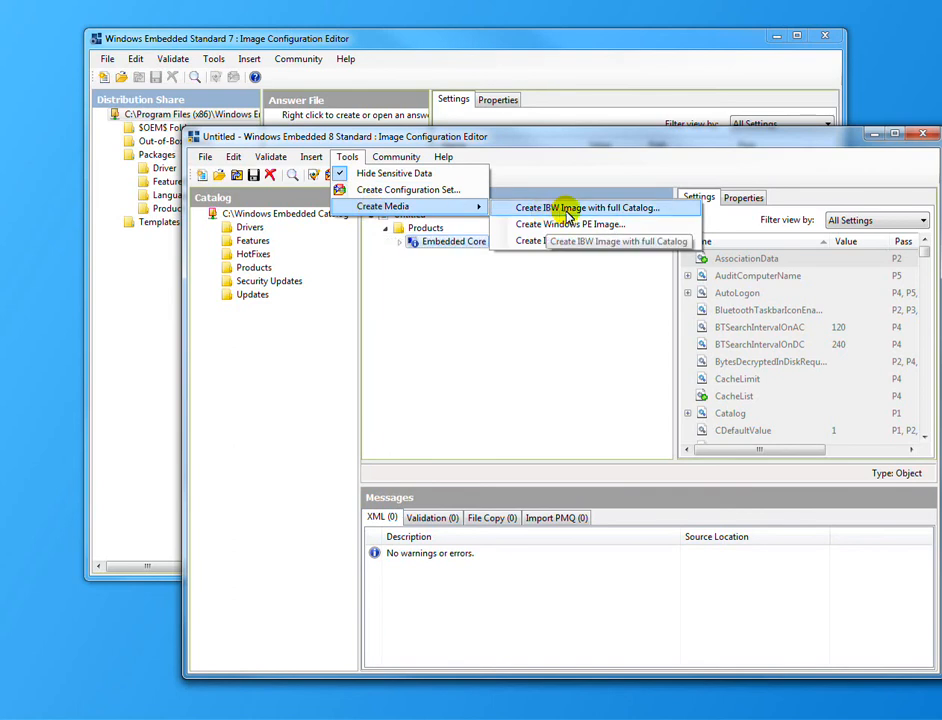
pyautogui.moveTo(570, 224)
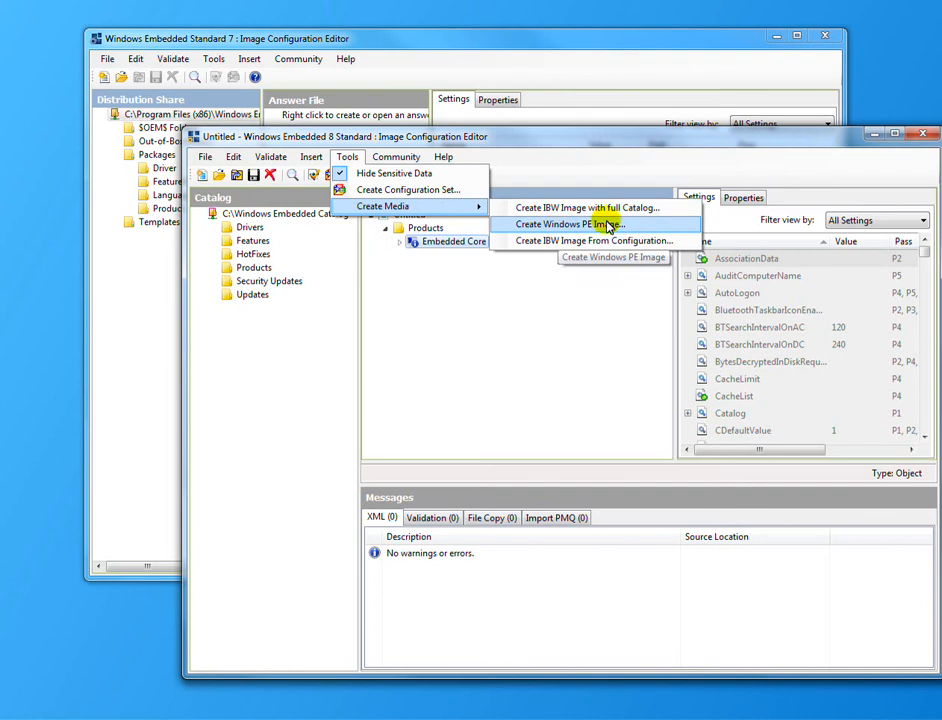
pyautogui.moveTo(588, 206)
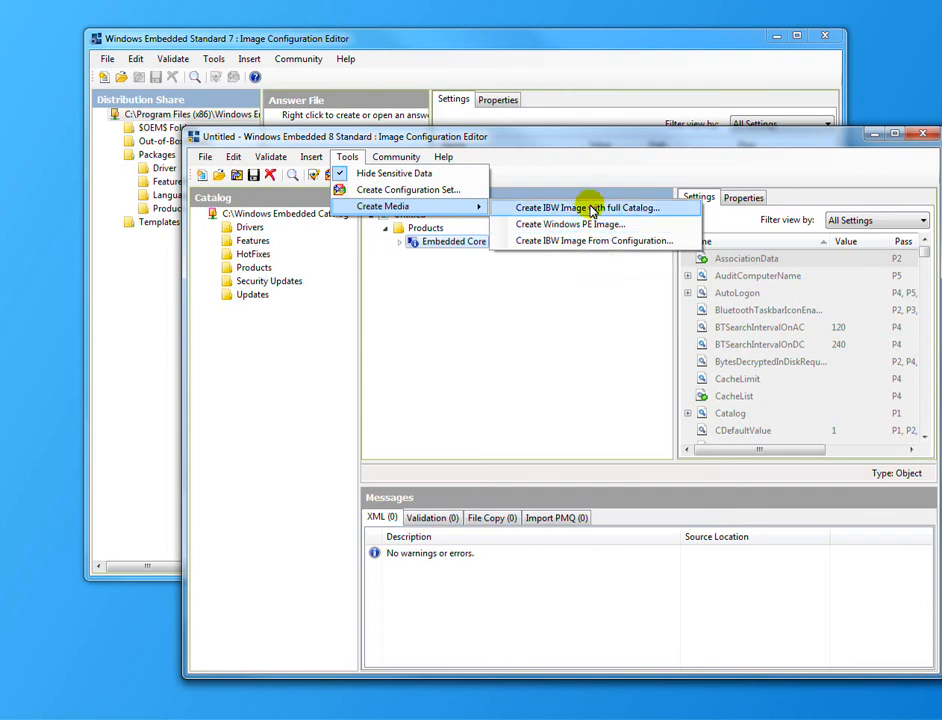
pyautogui.moveTo(586, 206)
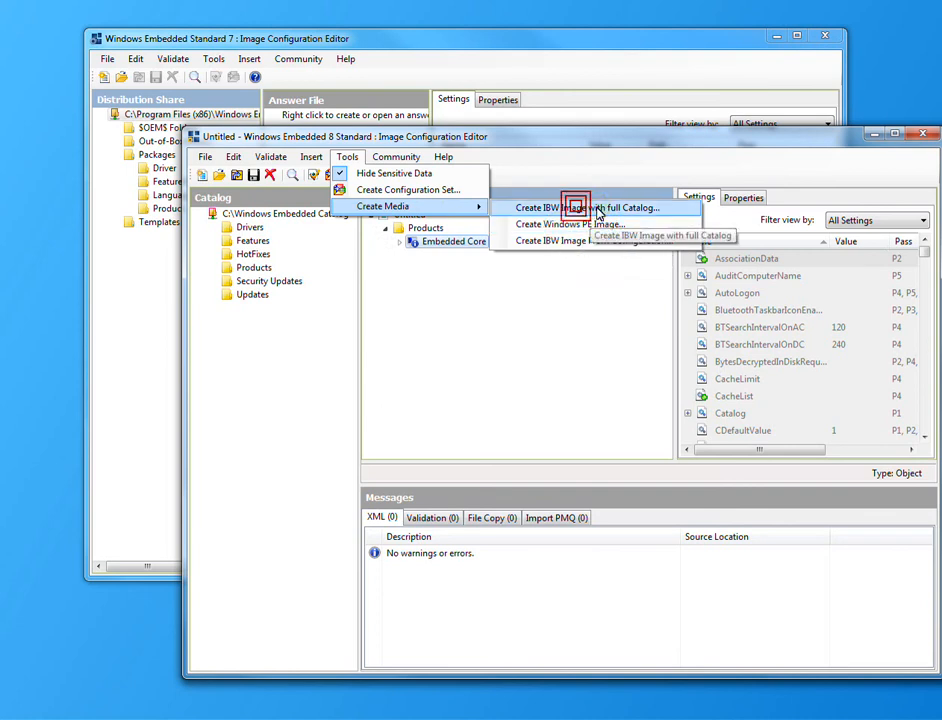
pyautogui.click(596, 206)
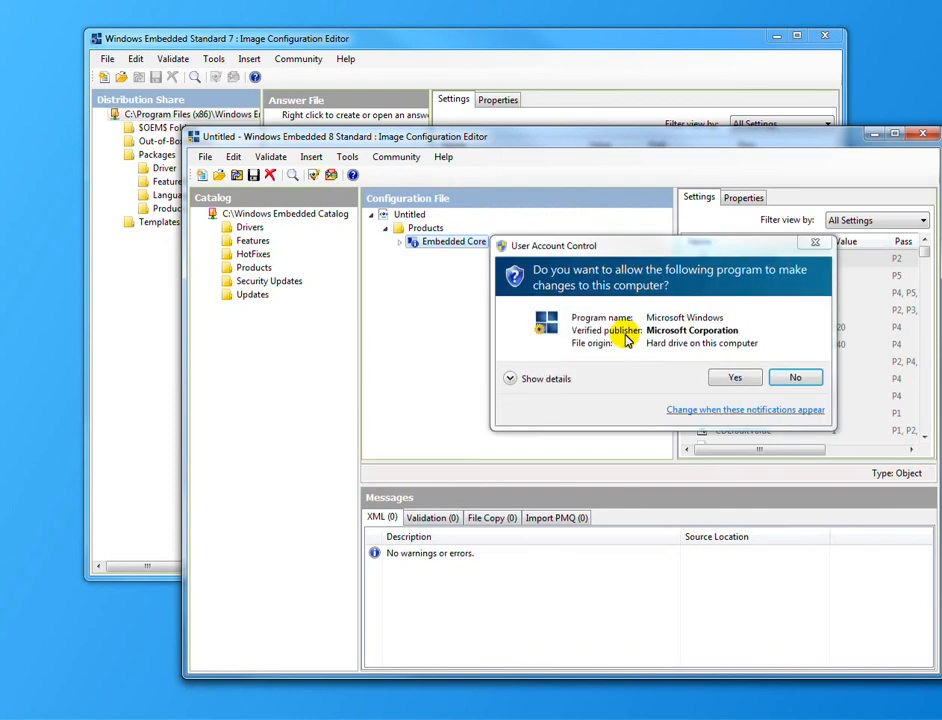
# Allow Media Creator to run, keep the x86 catalog version 6.2.9200.16384, target USB flash drive F:, then close it
pyautogui.click(734, 376)
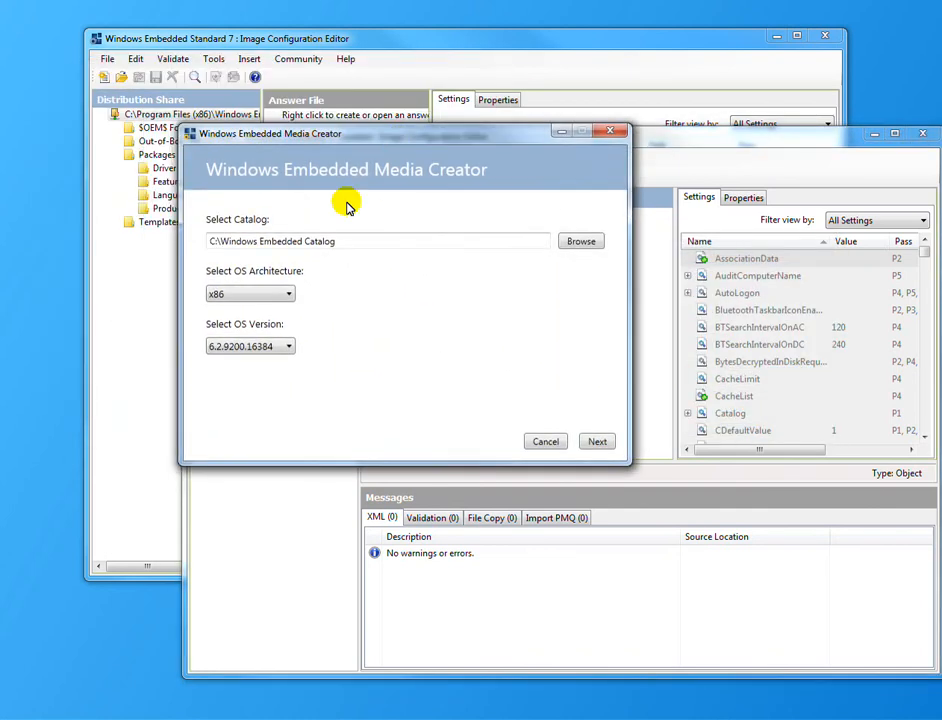
pyautogui.click(250, 292)
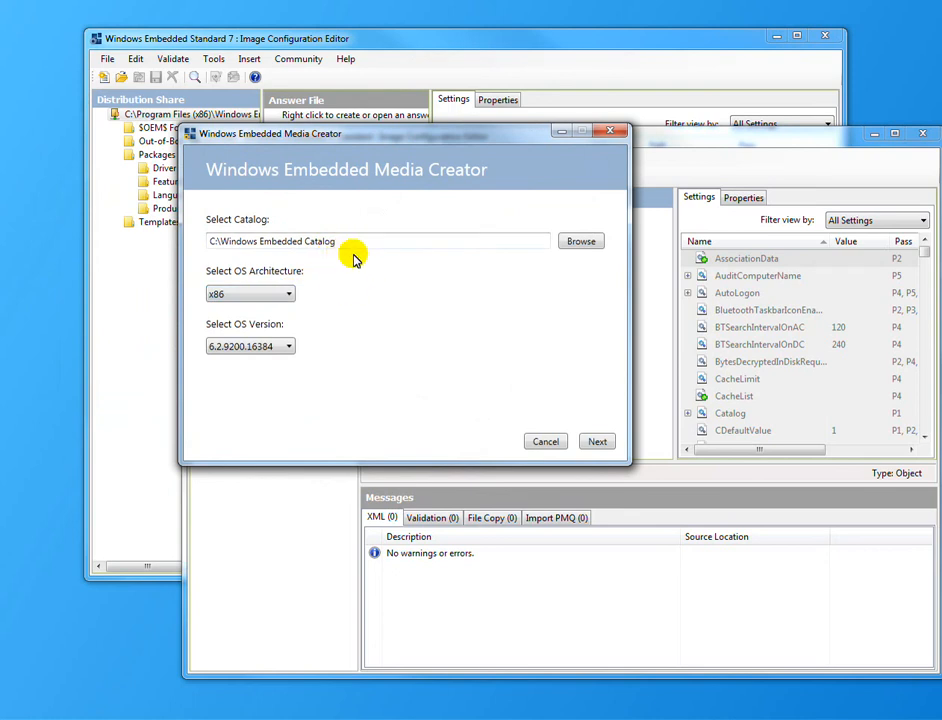
pyautogui.click(596, 442)
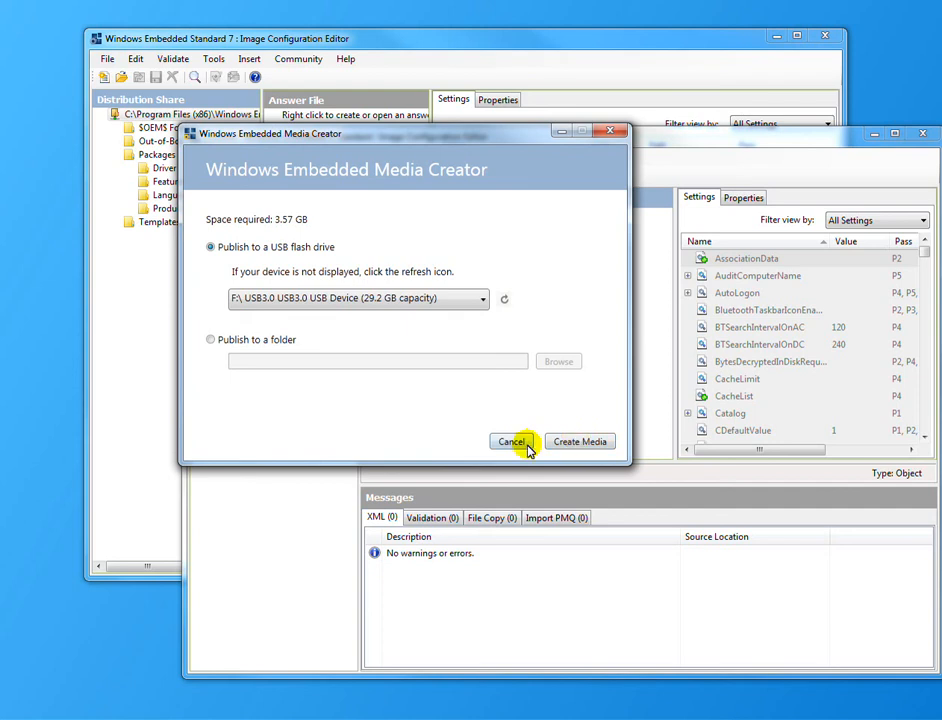
pyautogui.click(512, 442)
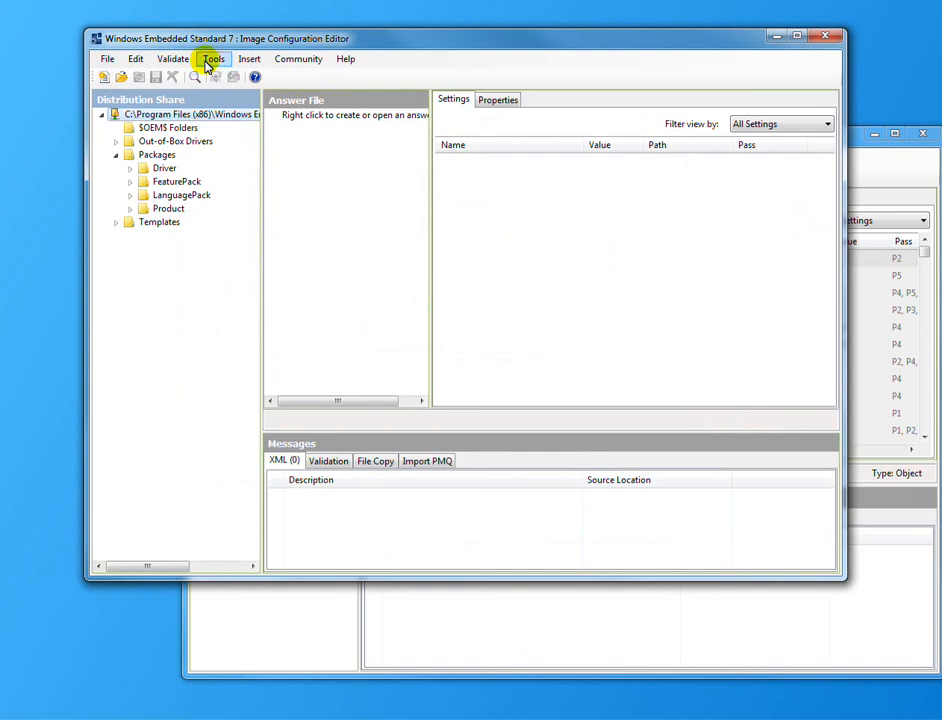
# Start Create IBW Image with full Distribution Share from the WES 7 editor's Tools > Create Media menu
pyautogui.click(212, 58)
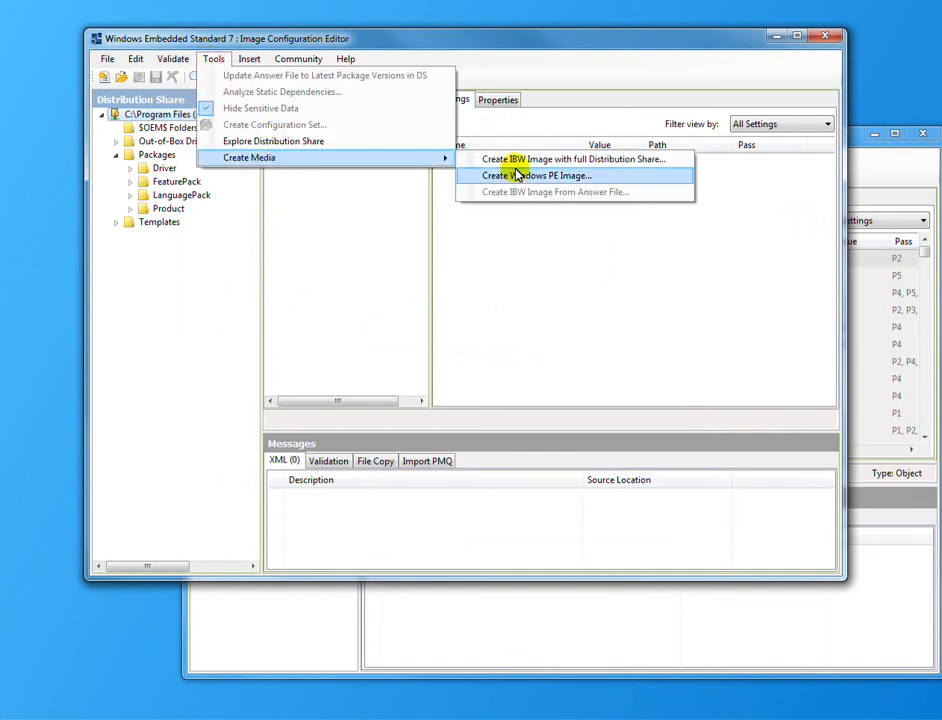
pyautogui.moveTo(576, 160)
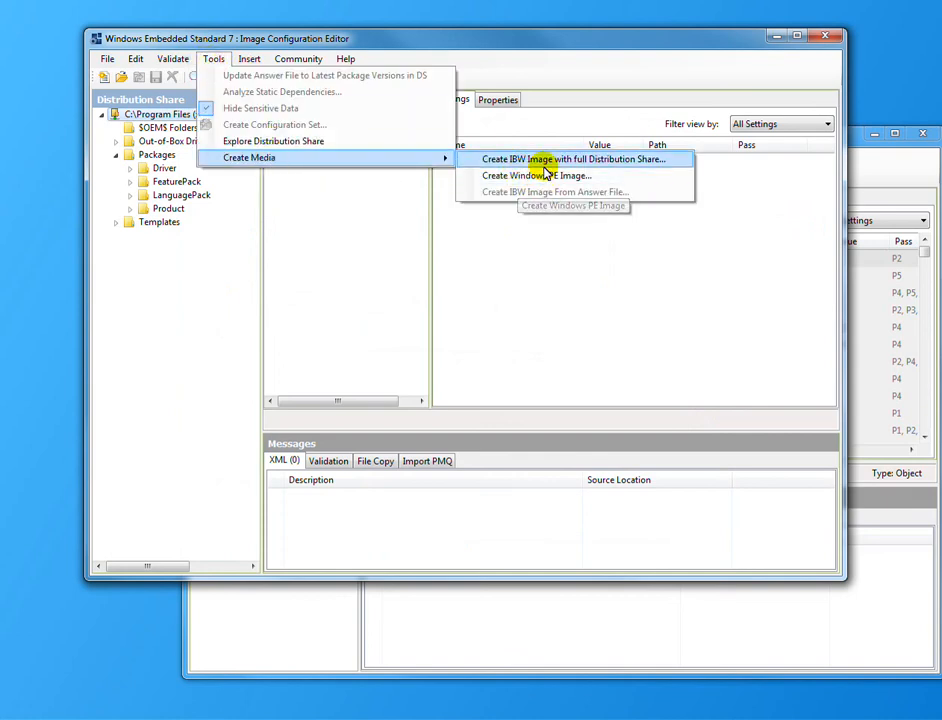
pyautogui.click(572, 160)
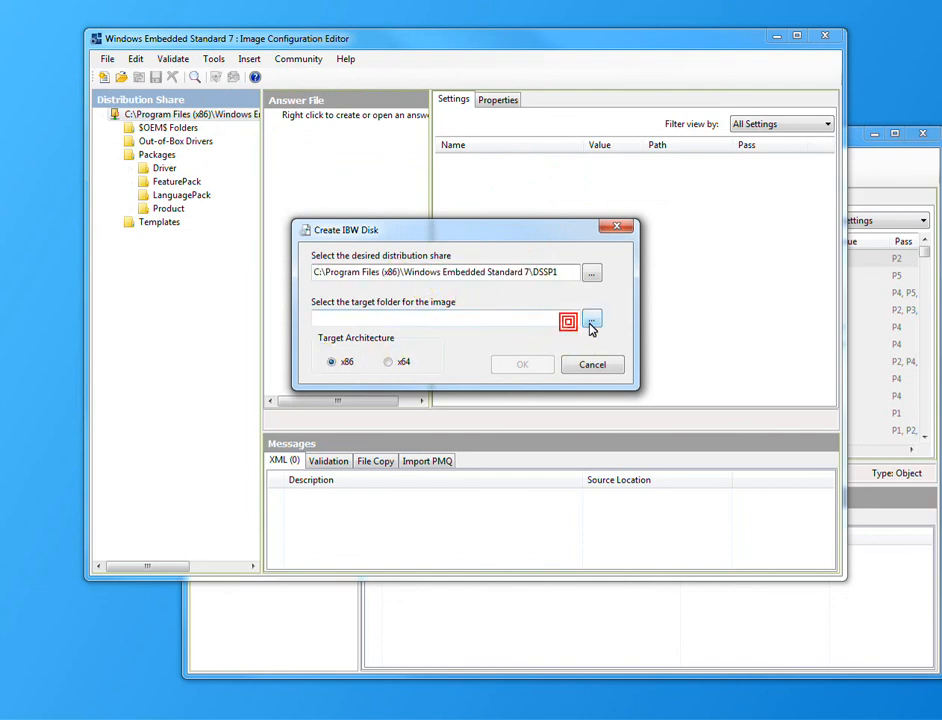
# Set the IBW disk target folder to Removable Disk (F:), keep x86, and begin copying files onto it
pyautogui.click(592, 320)
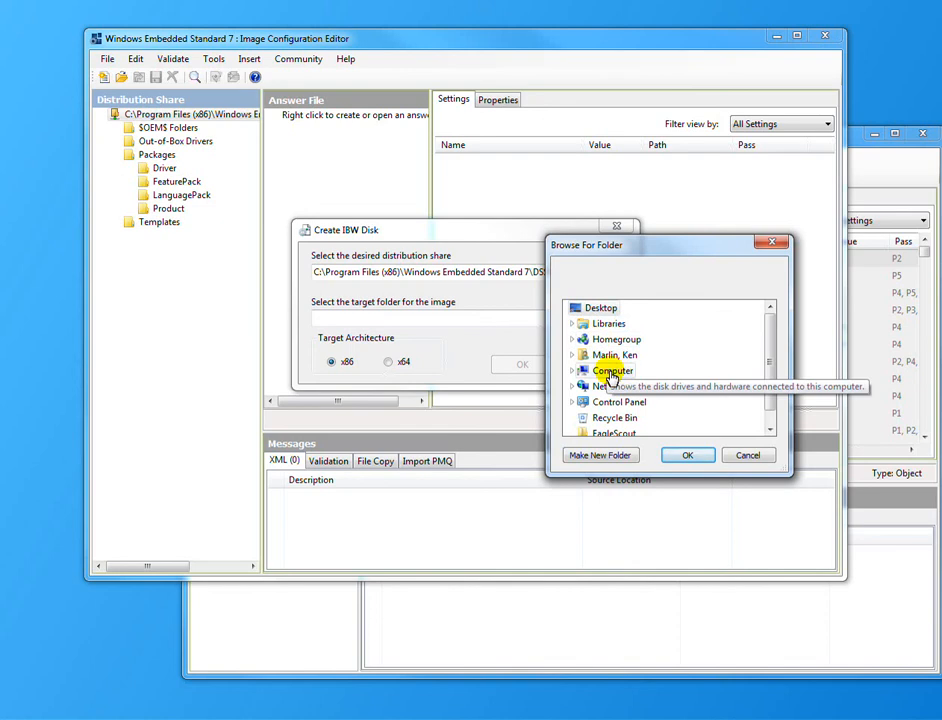
pyautogui.click(572, 370)
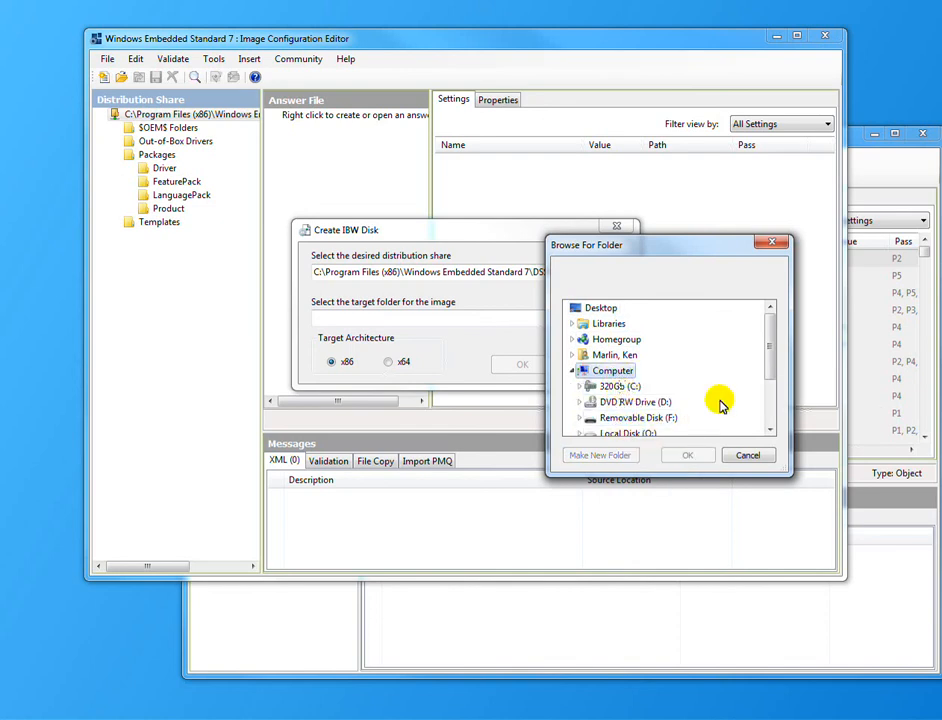
pyautogui.click(688, 456)
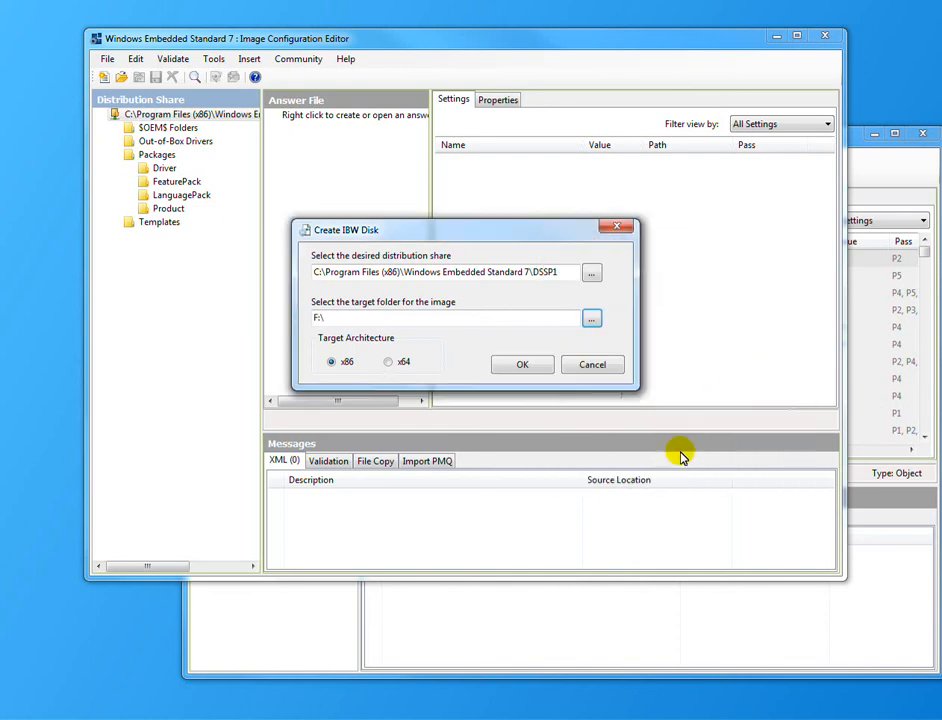
pyautogui.click(522, 364)
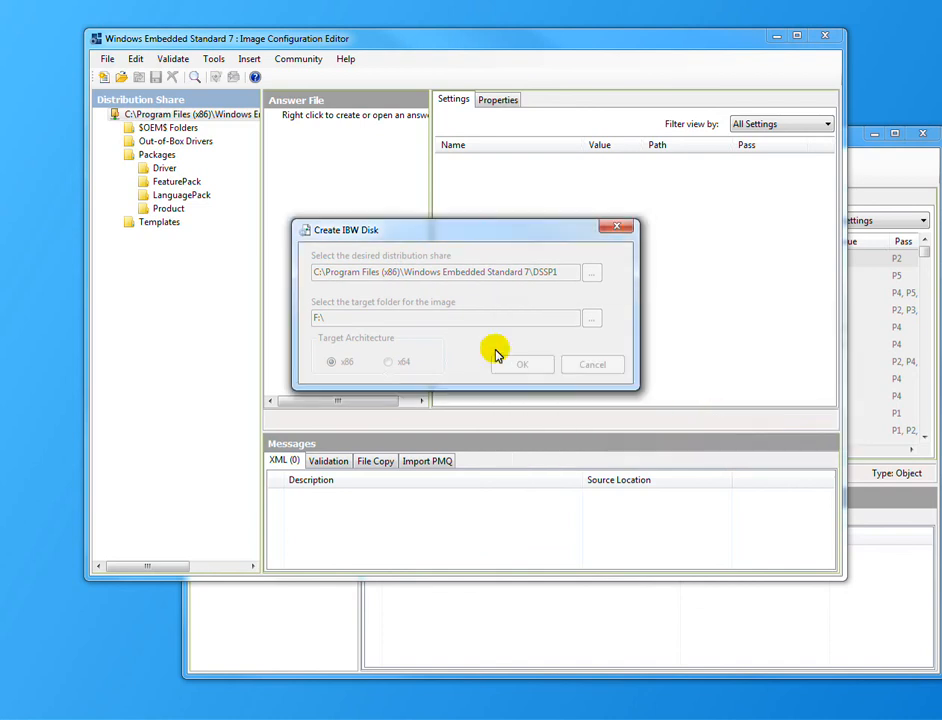
pyautogui.click(520, 364)
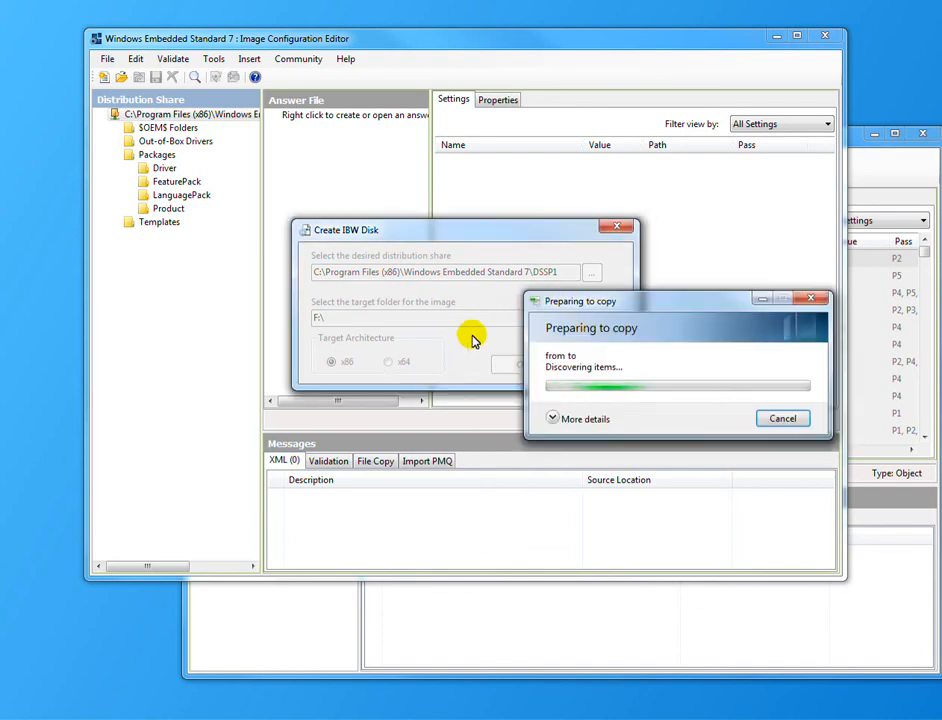